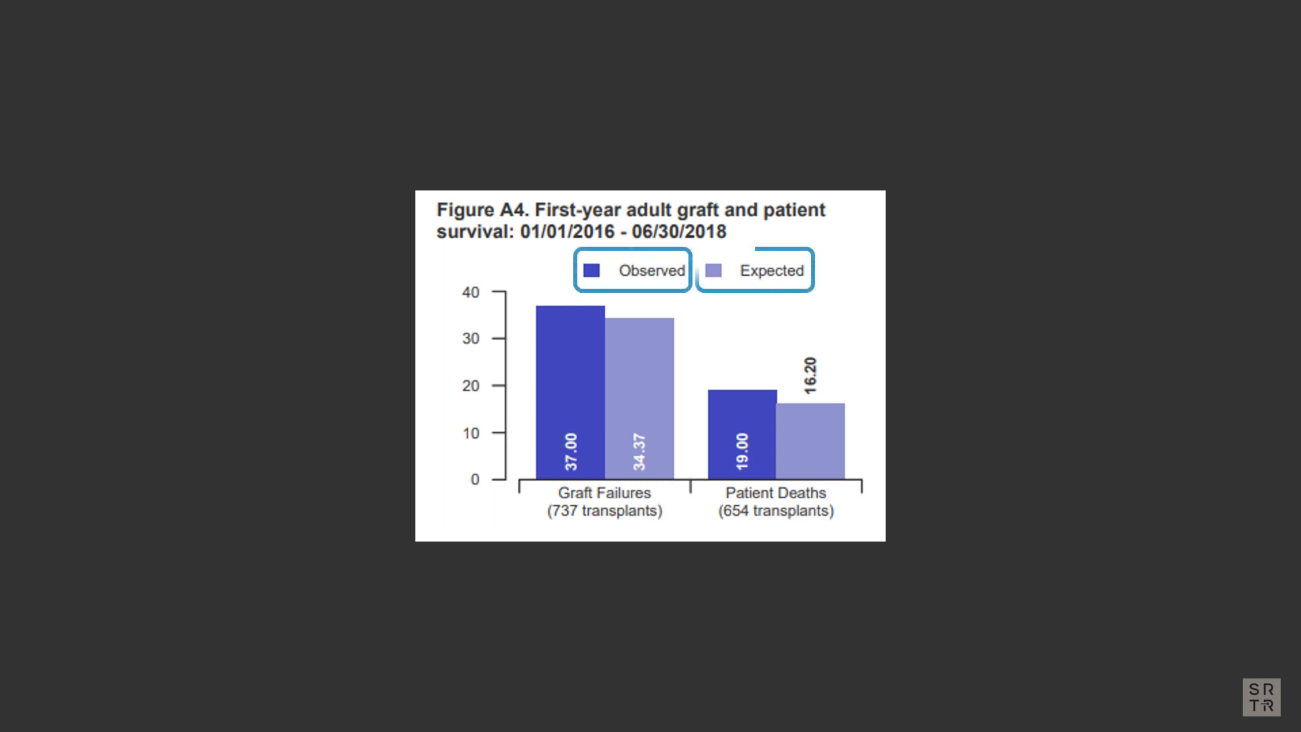
- Move the highlight from the Observed/Expected legend to Graft Failures (737 transplants)
left_click(604, 505)
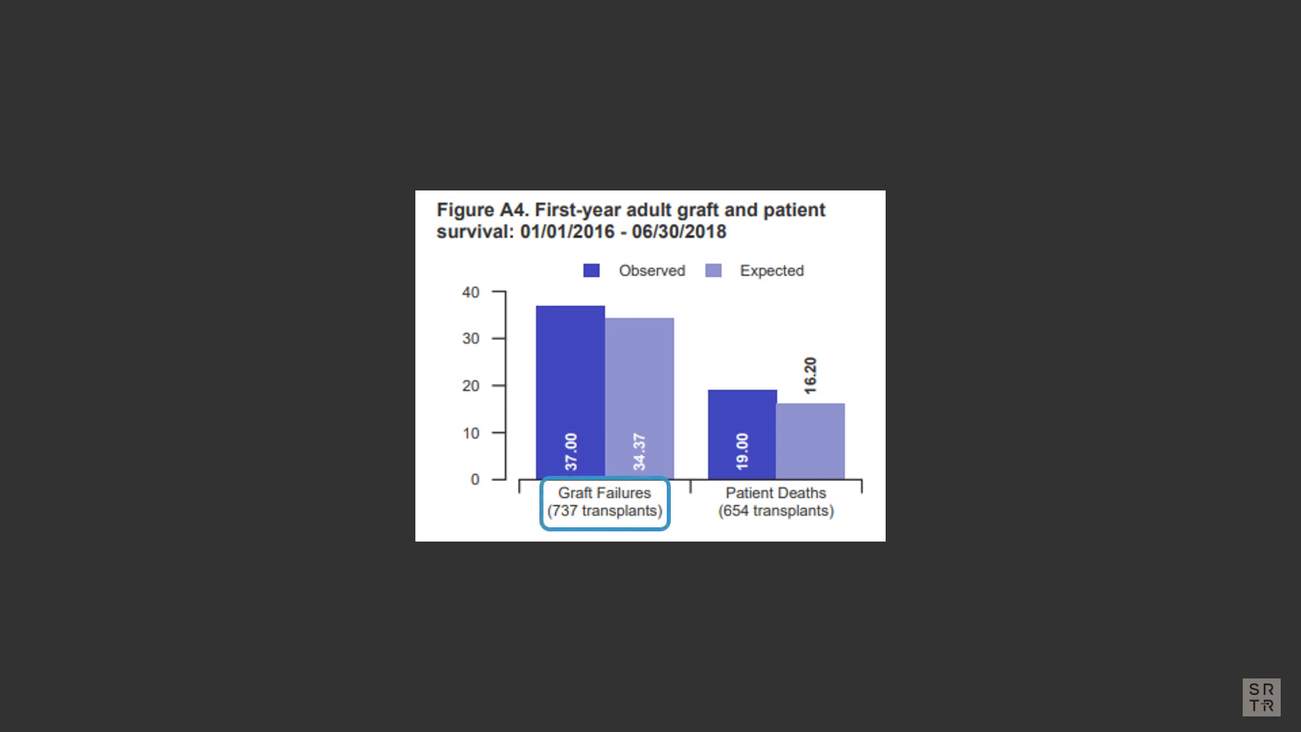
left_click(774, 503)
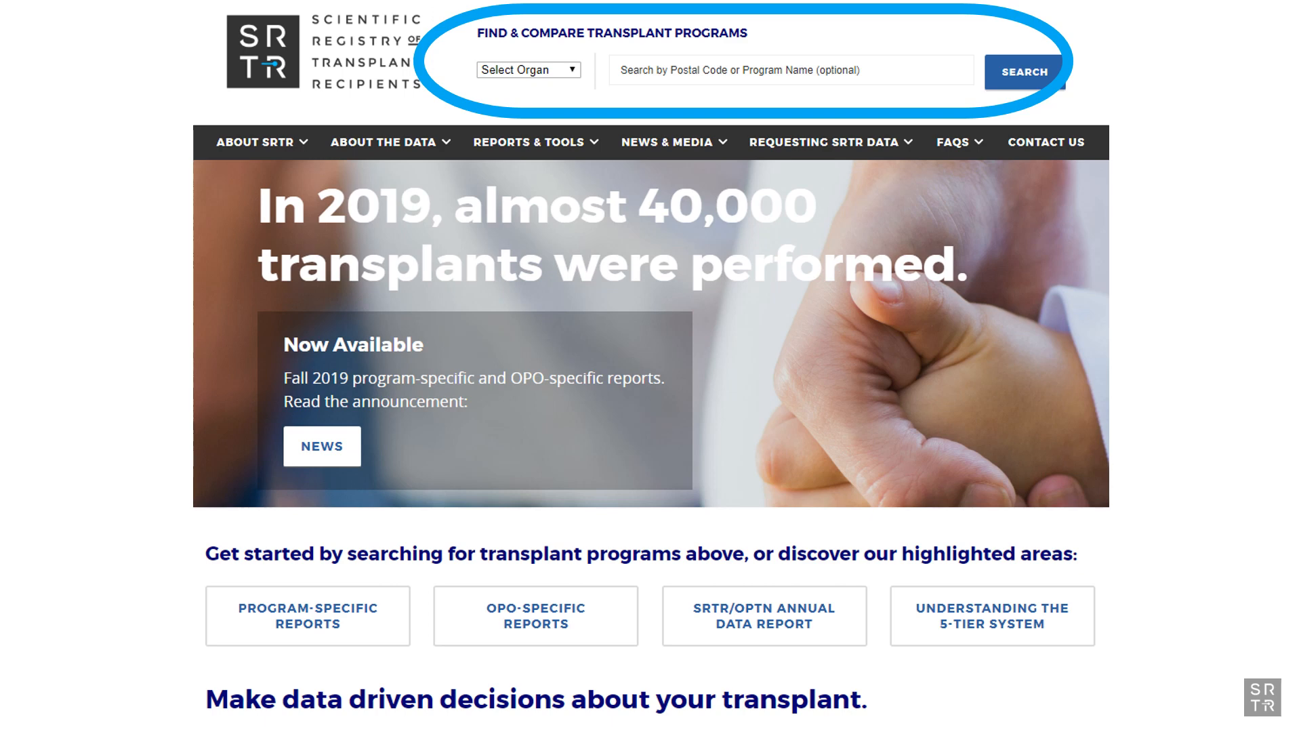
- Search srtr.org for transplant programs named 'MAYO'
left_click(528, 70)
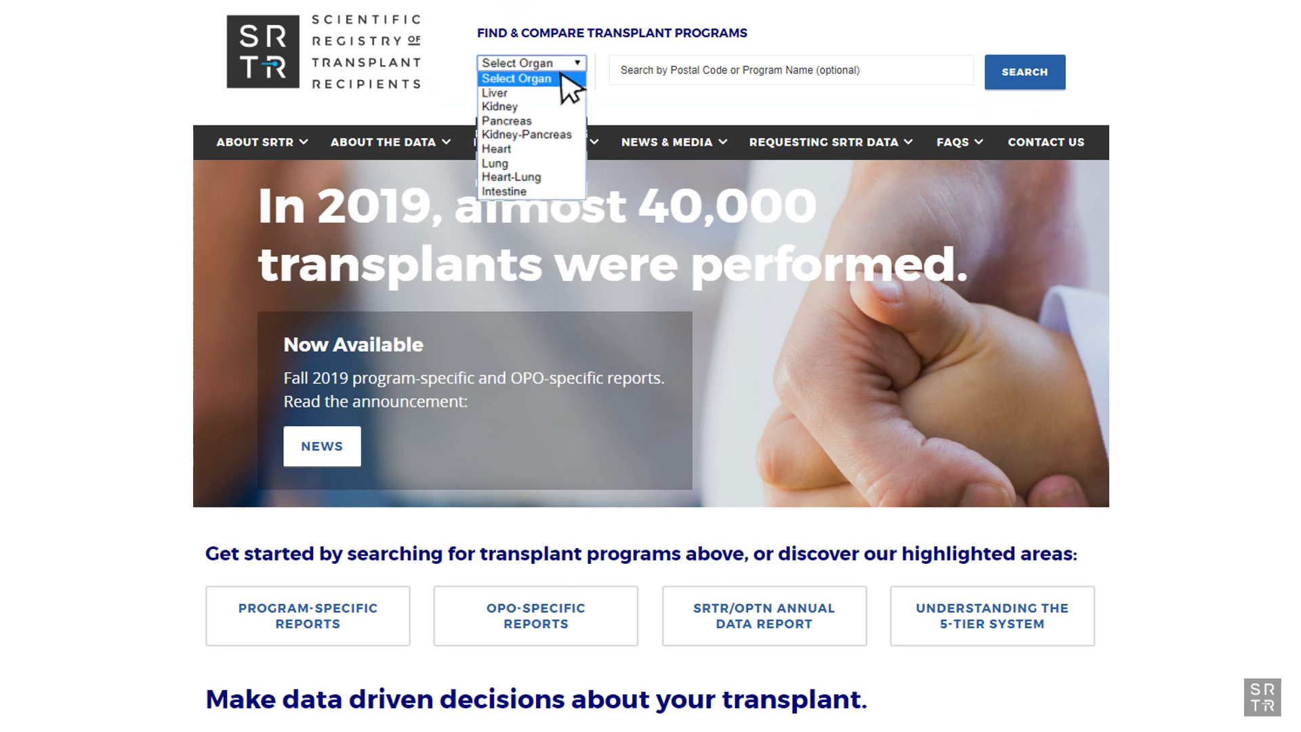
mouse_move(498, 122)
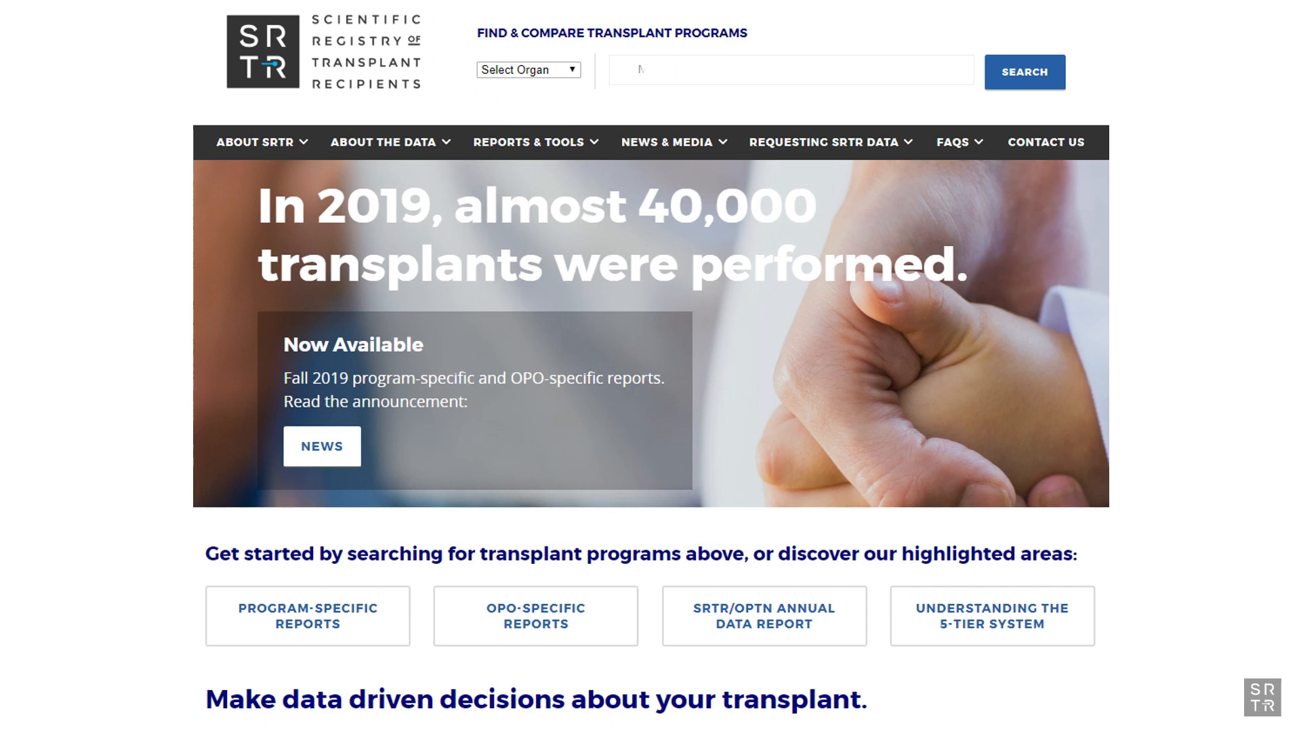
type("MAYO")
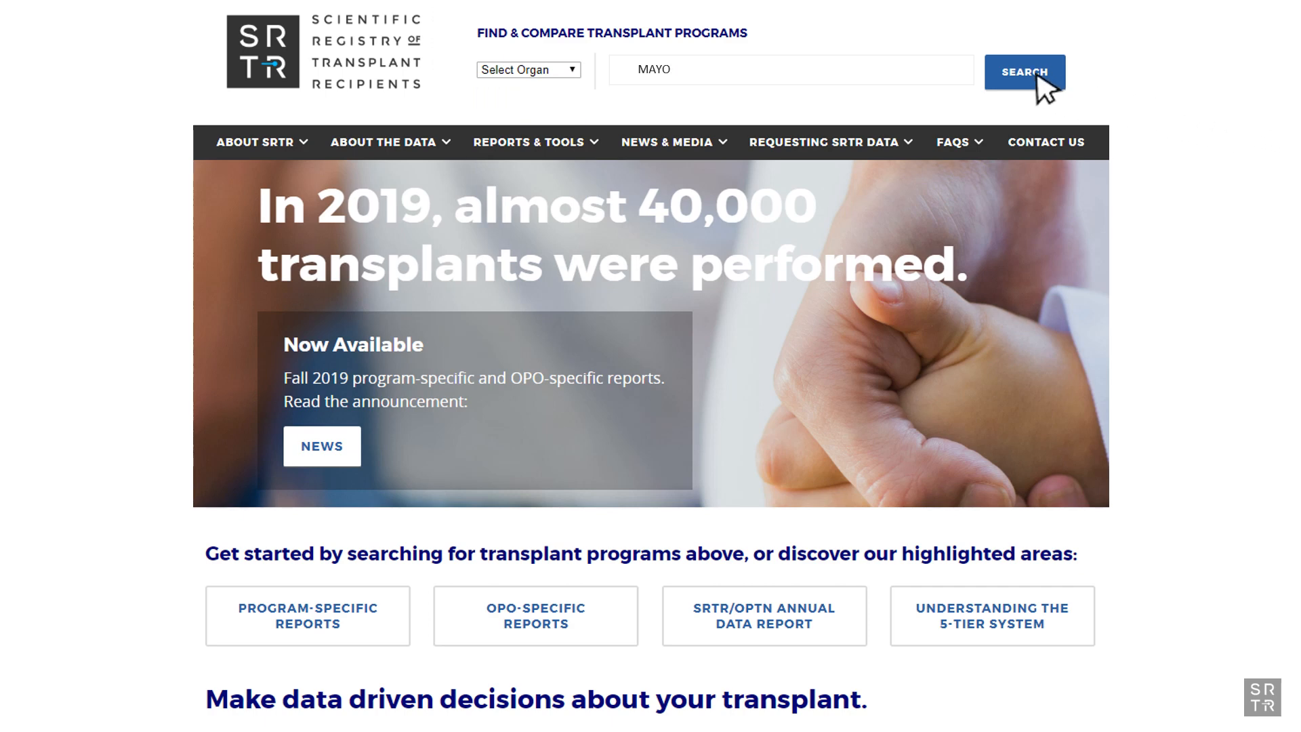
left_click(790, 70)
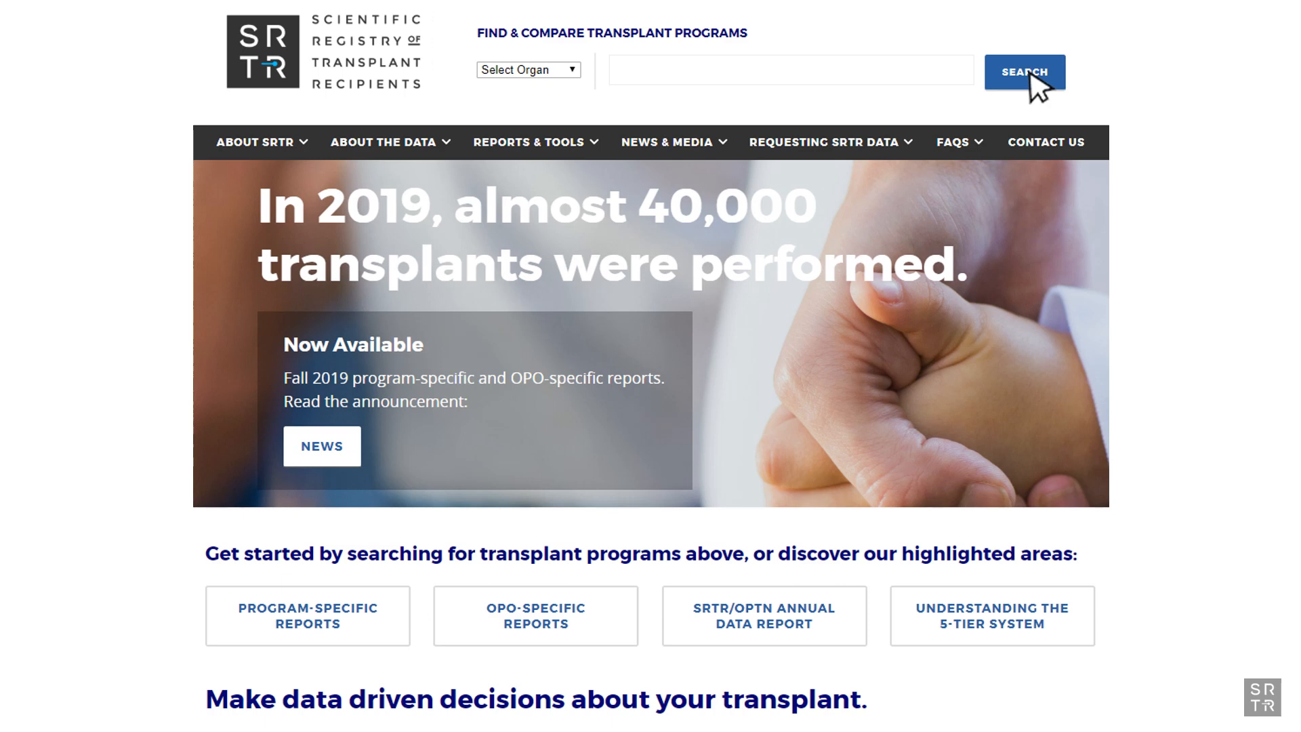
left_click(1024, 71)
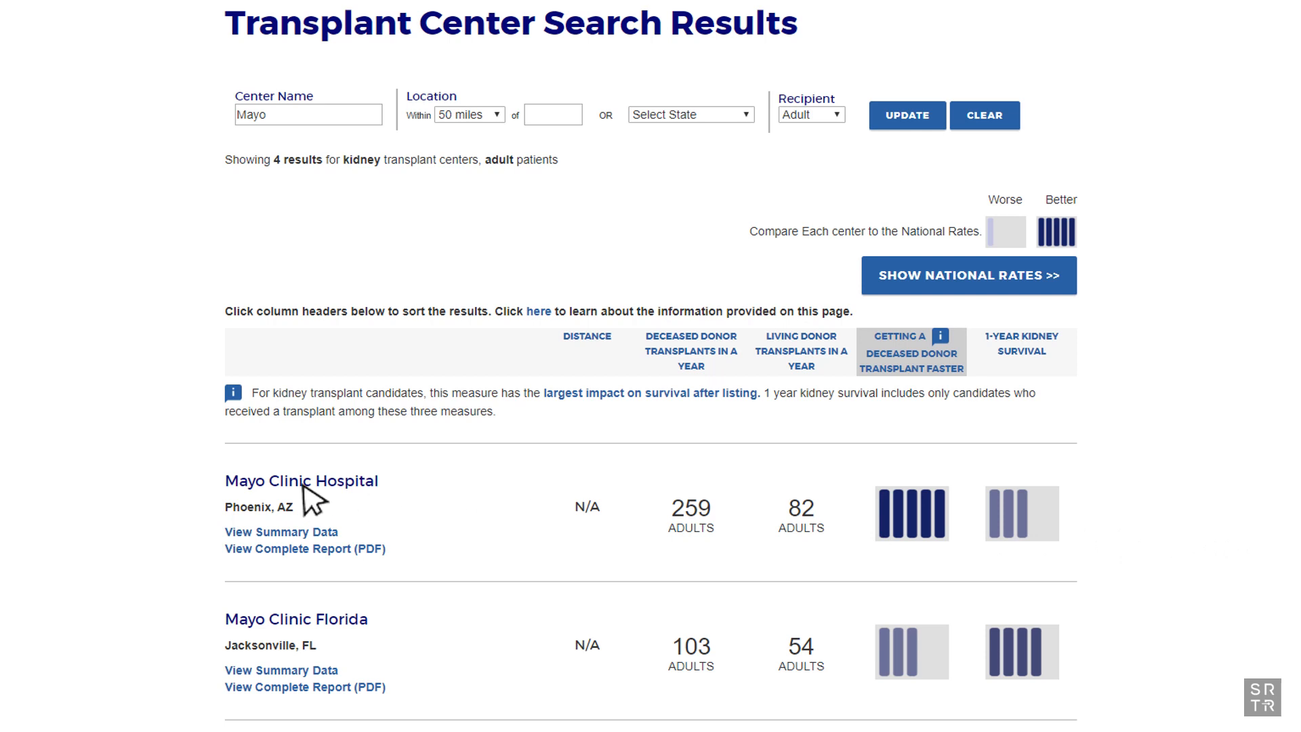
mouse_move(322, 574)
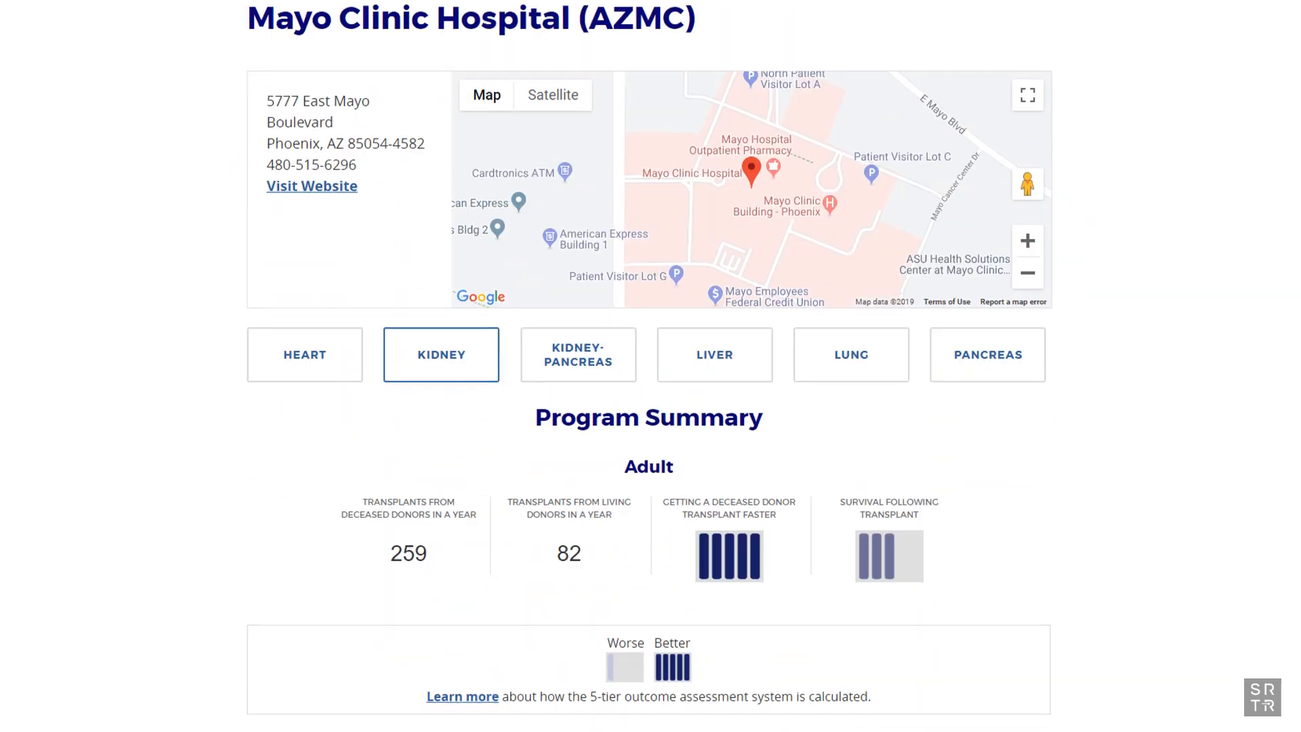
- Download the Mayo Clinic Hospital full kidney program report as PDF
scroll("down", 3)
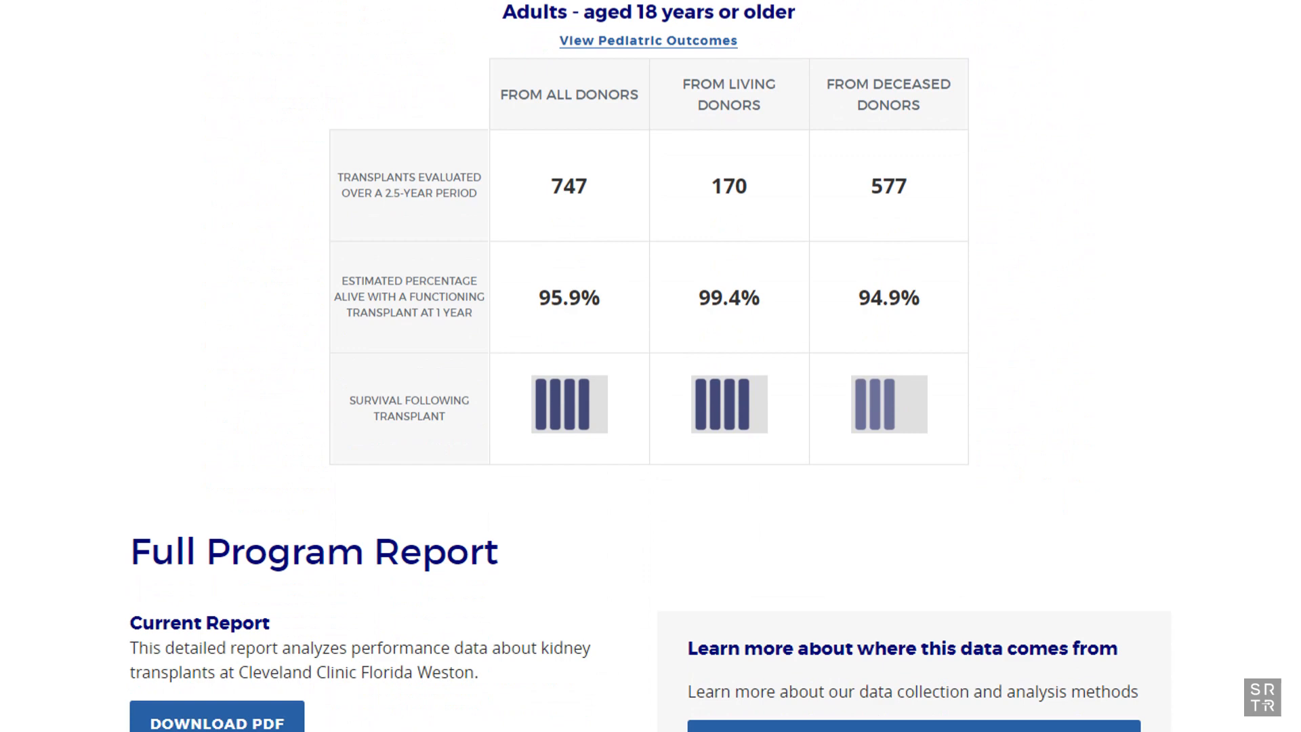
scroll("down", 3)
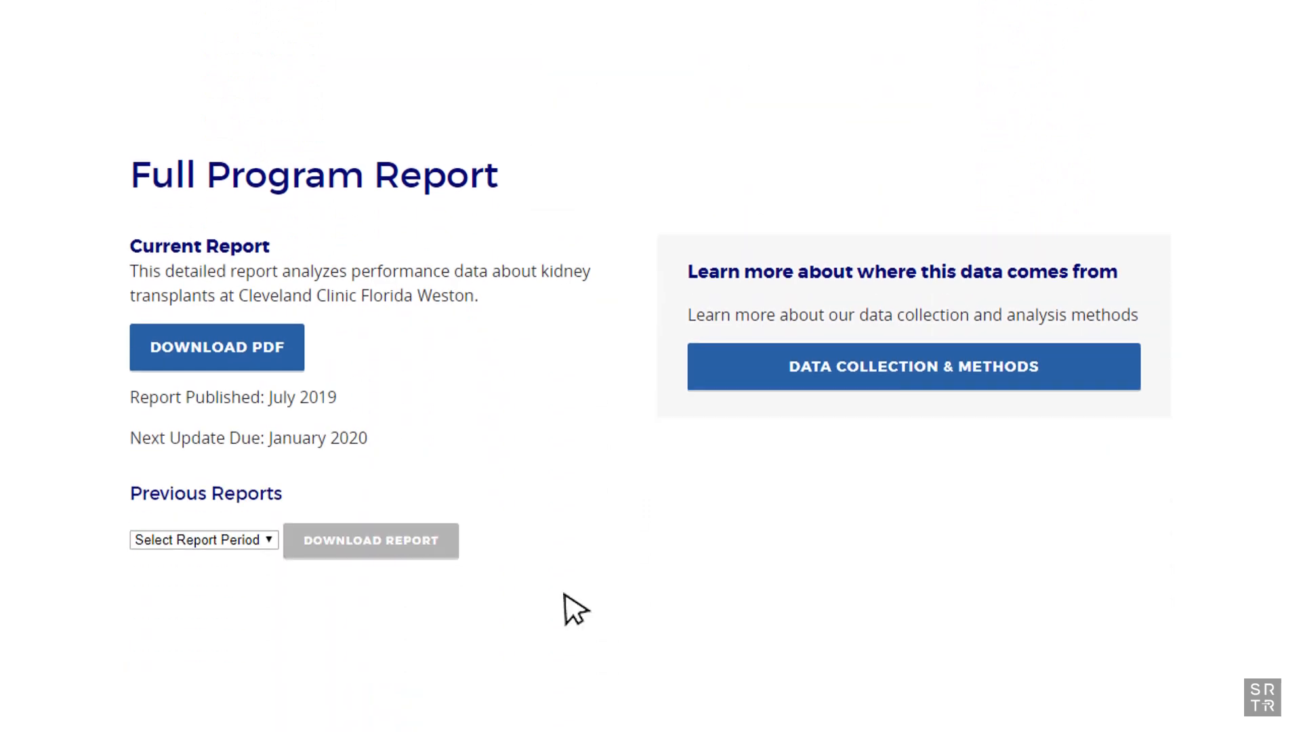
mouse_move(238, 378)
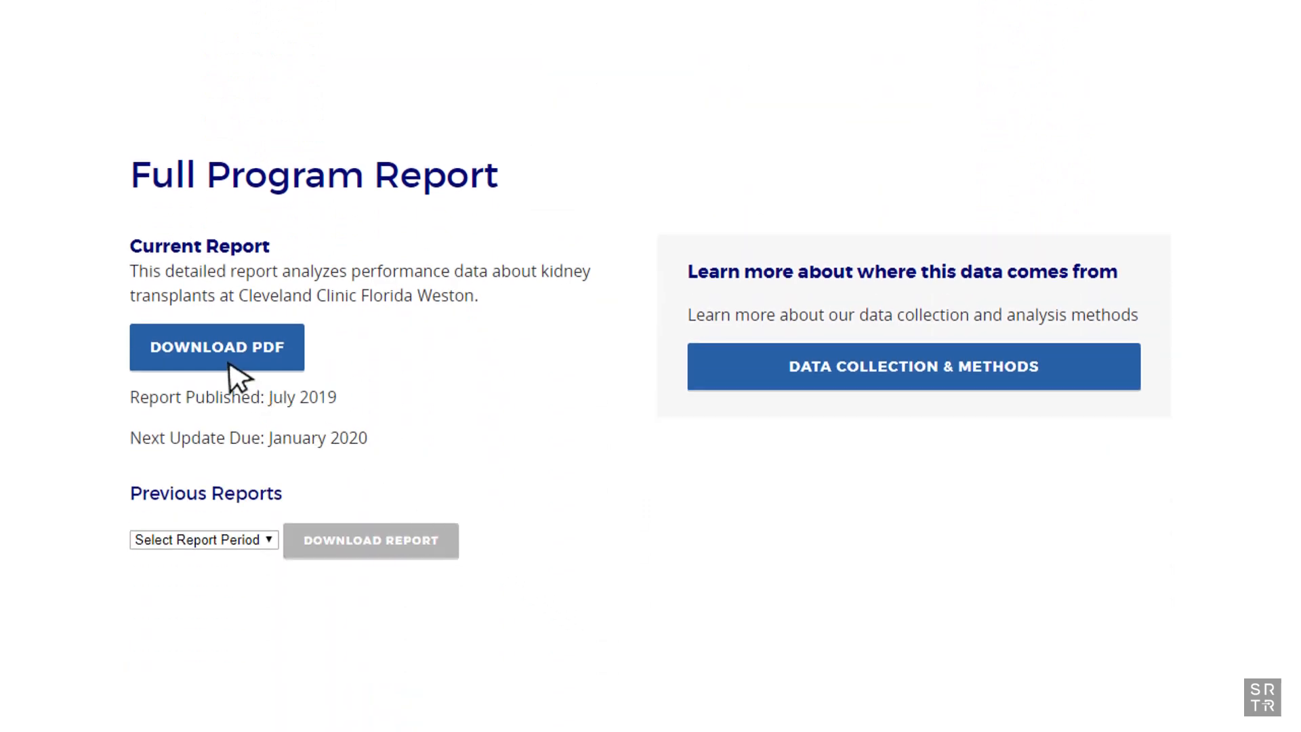
left_click(217, 347)
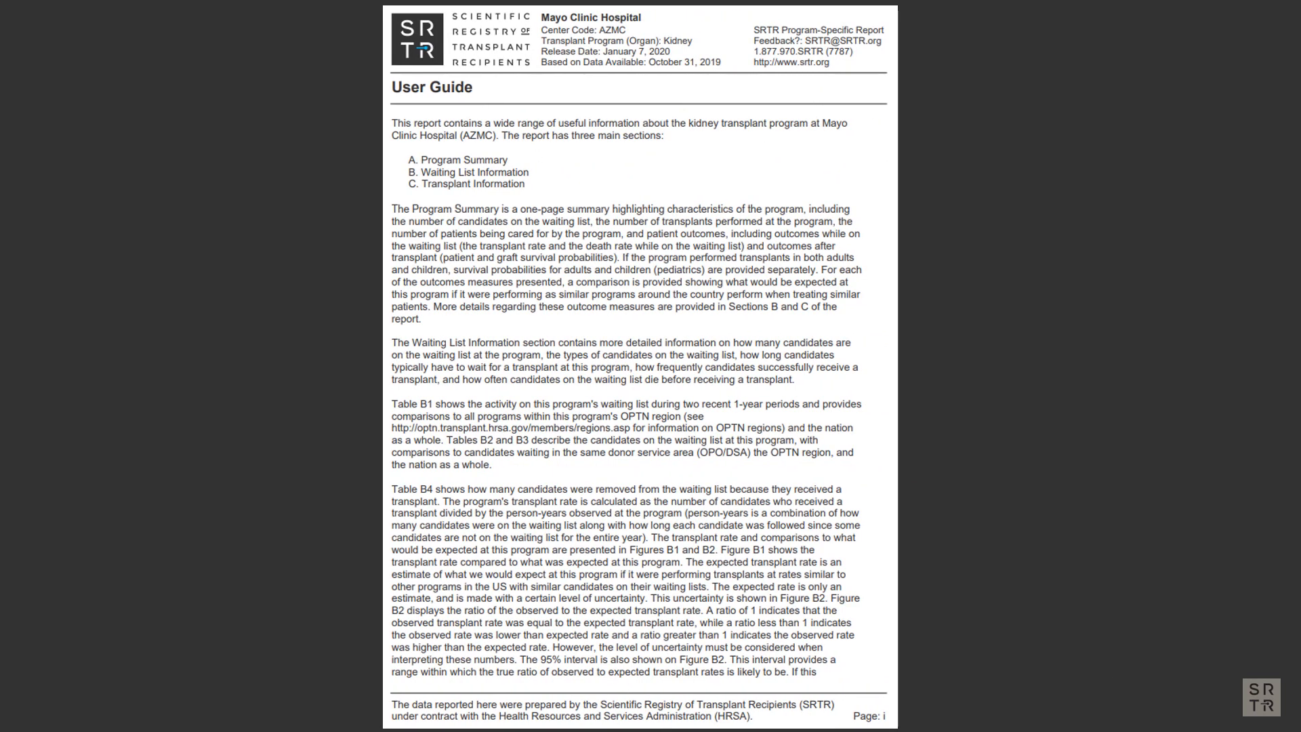
double_click(591, 17)
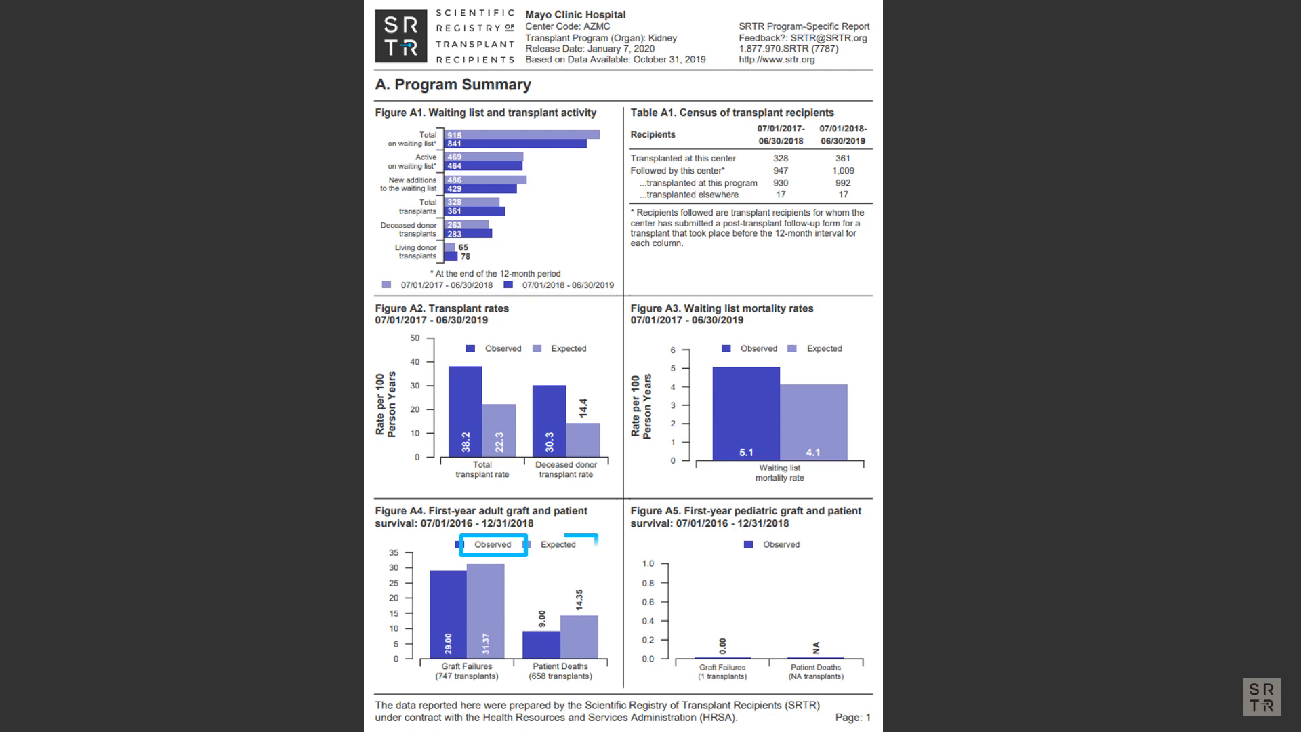
- Mark the Observed/Expected legend of Figure A4 on page 1
left_click(559, 544)
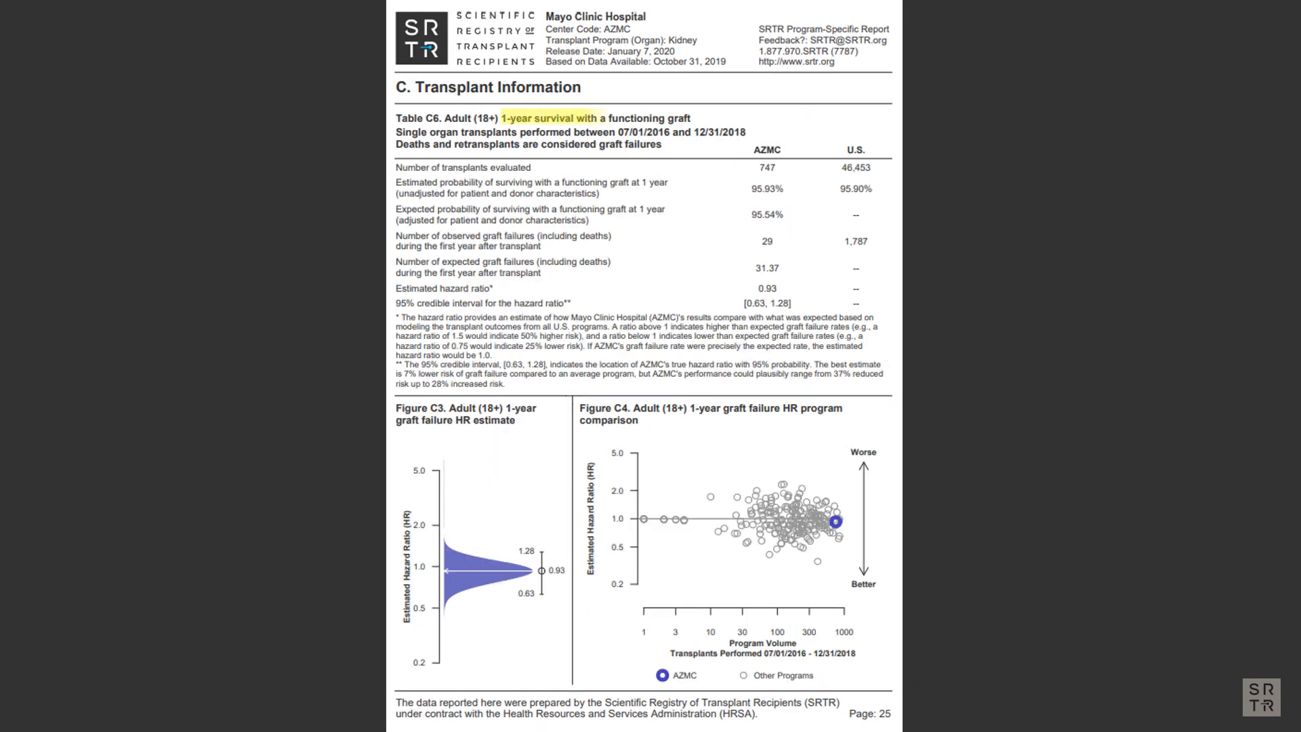
- Highlight Table C6's '1-year survival with a functioning graft' heading and Expected probability row (95.54%)
left_click_drag(587, 118, 694, 118)
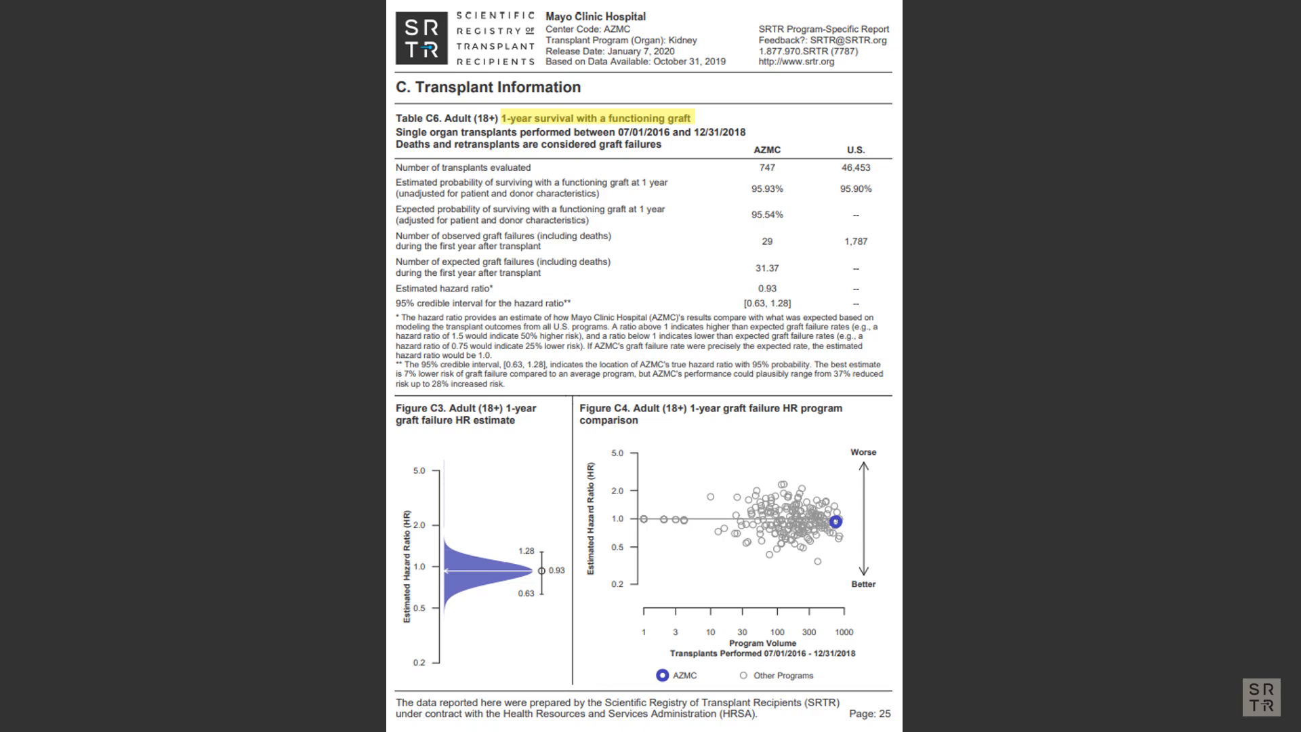
double_click(633, 132)
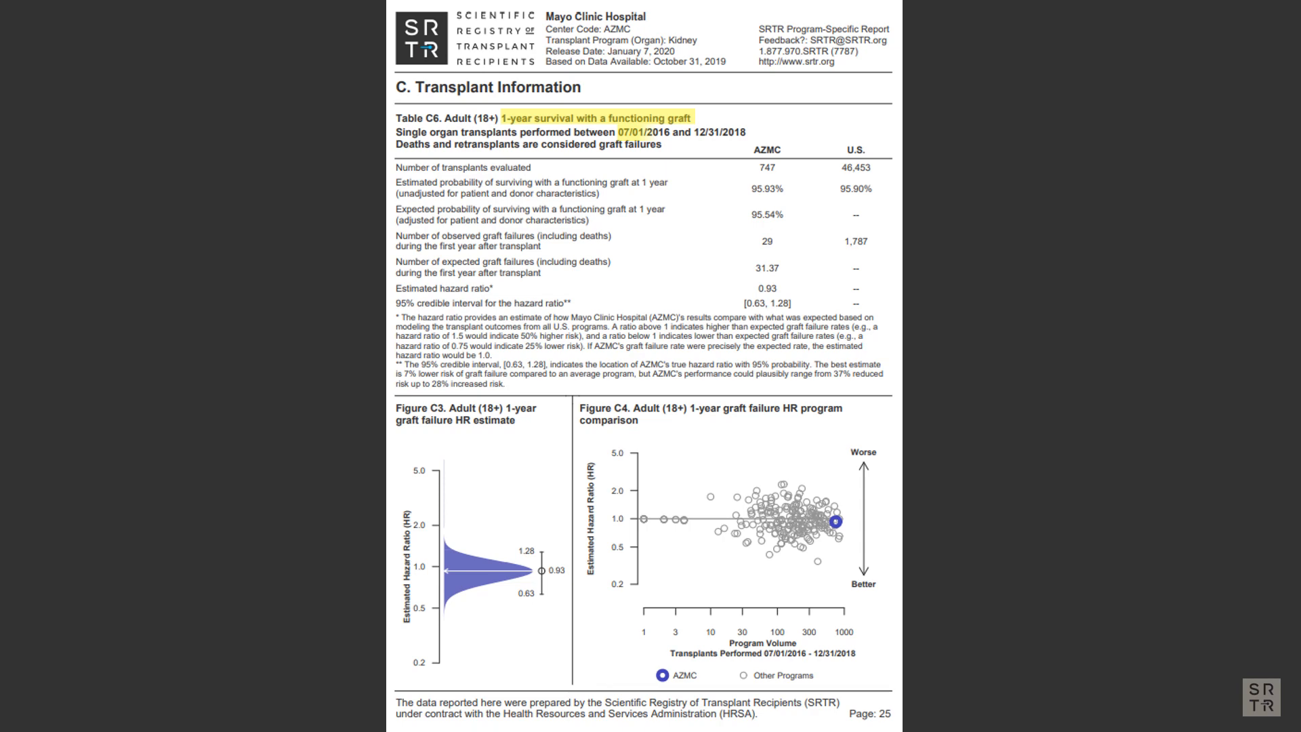
left_click_drag(639, 132, 746, 132)
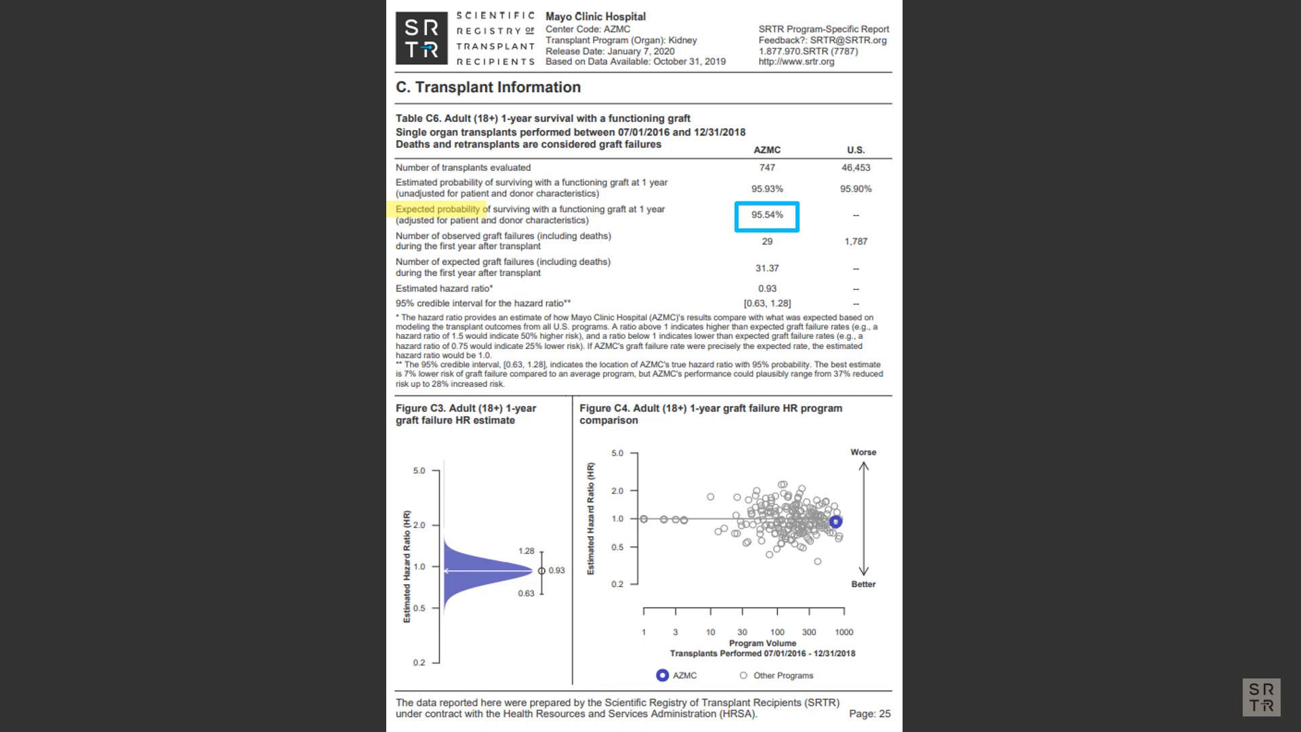
- Scroll to Table C12, adult (18+) 1-year patient survival, and highlight its title
scroll("down", 3)
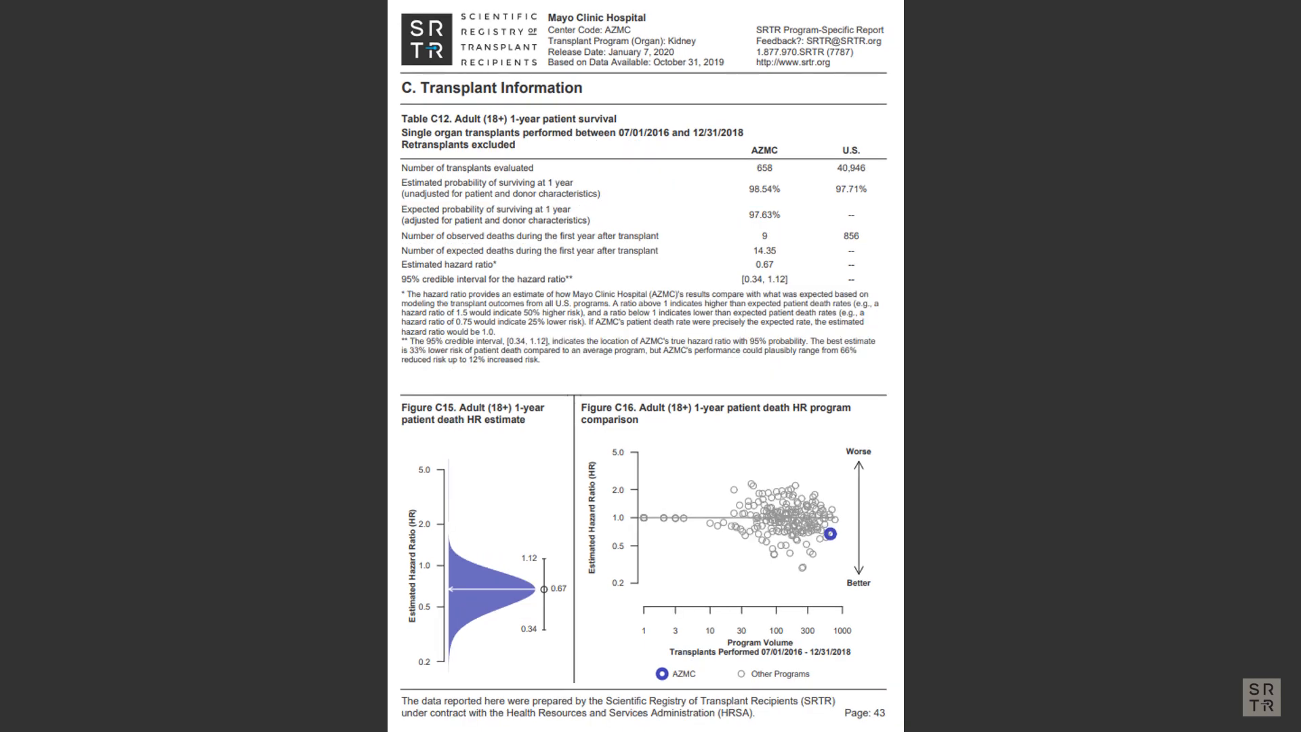
left_click_drag(510, 118, 618, 119)
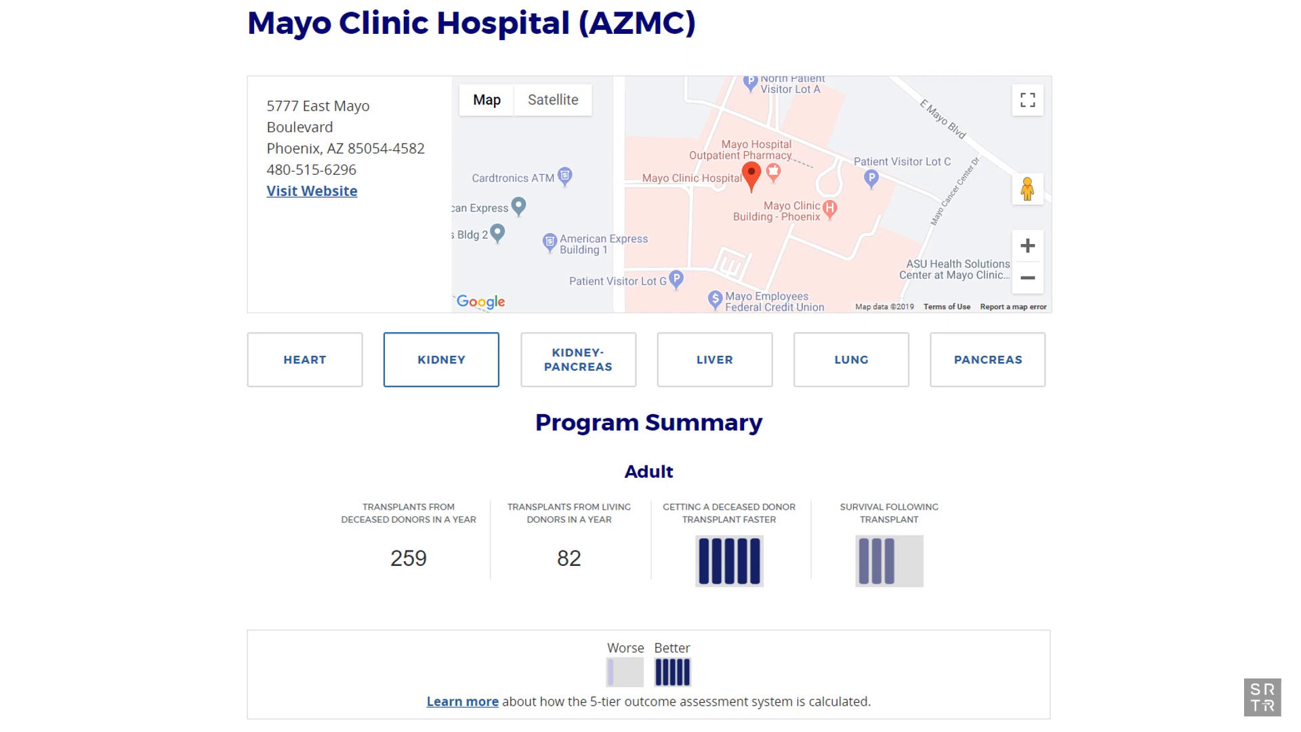
- Scroll the AZMC kidney page to the waitlist overview (915 to 910 people)
scroll("down", 3)
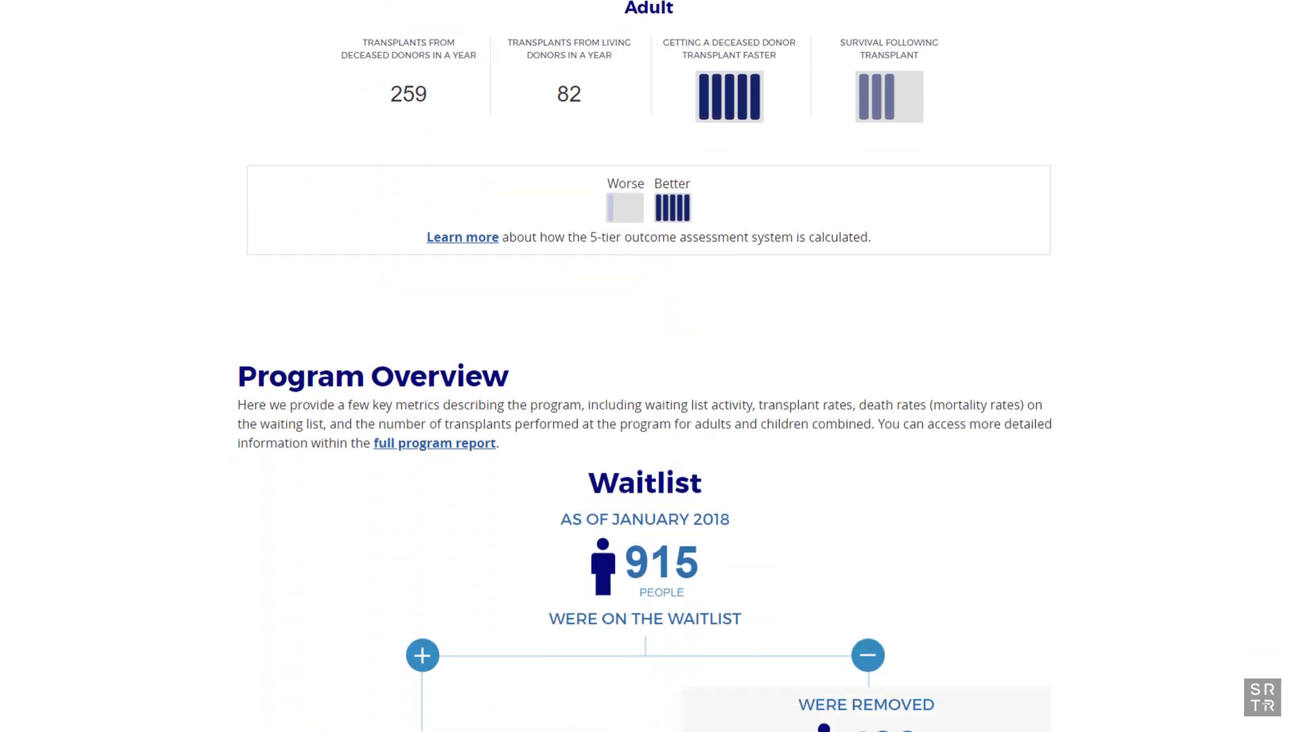
scroll("down", 3)
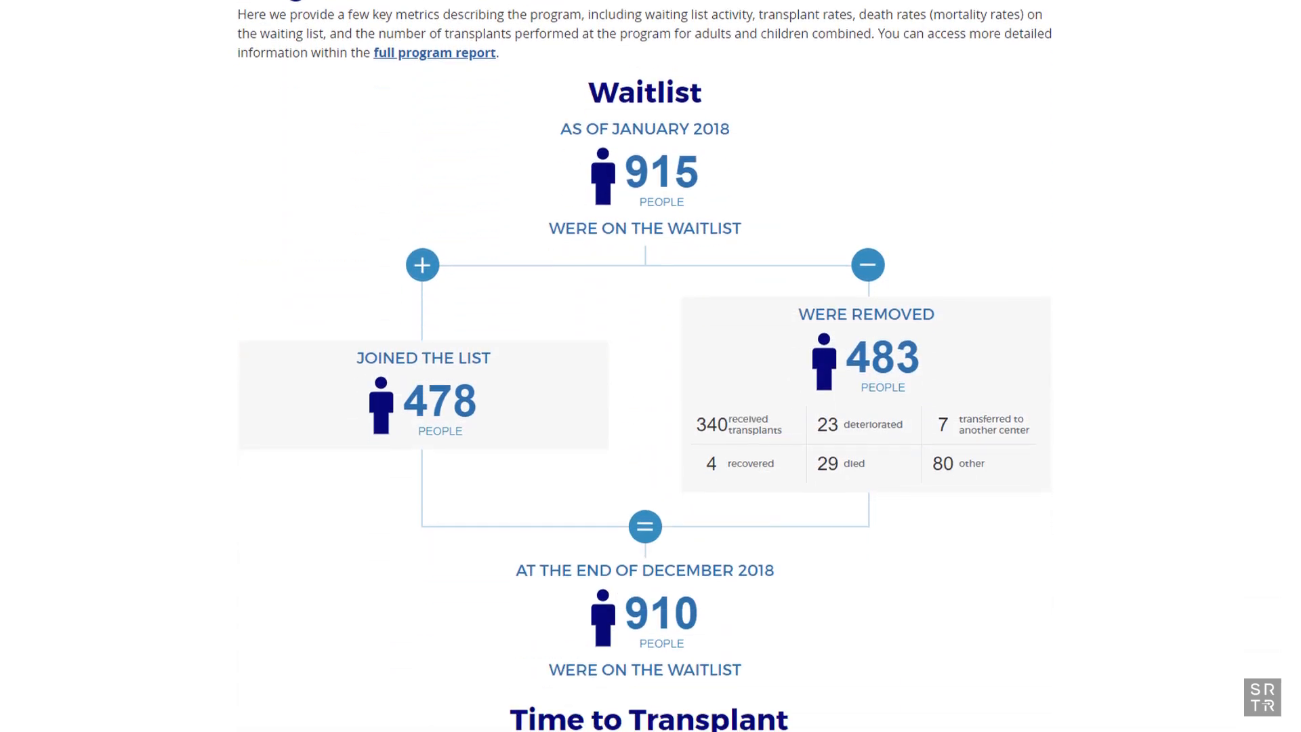
scroll("down", 3)
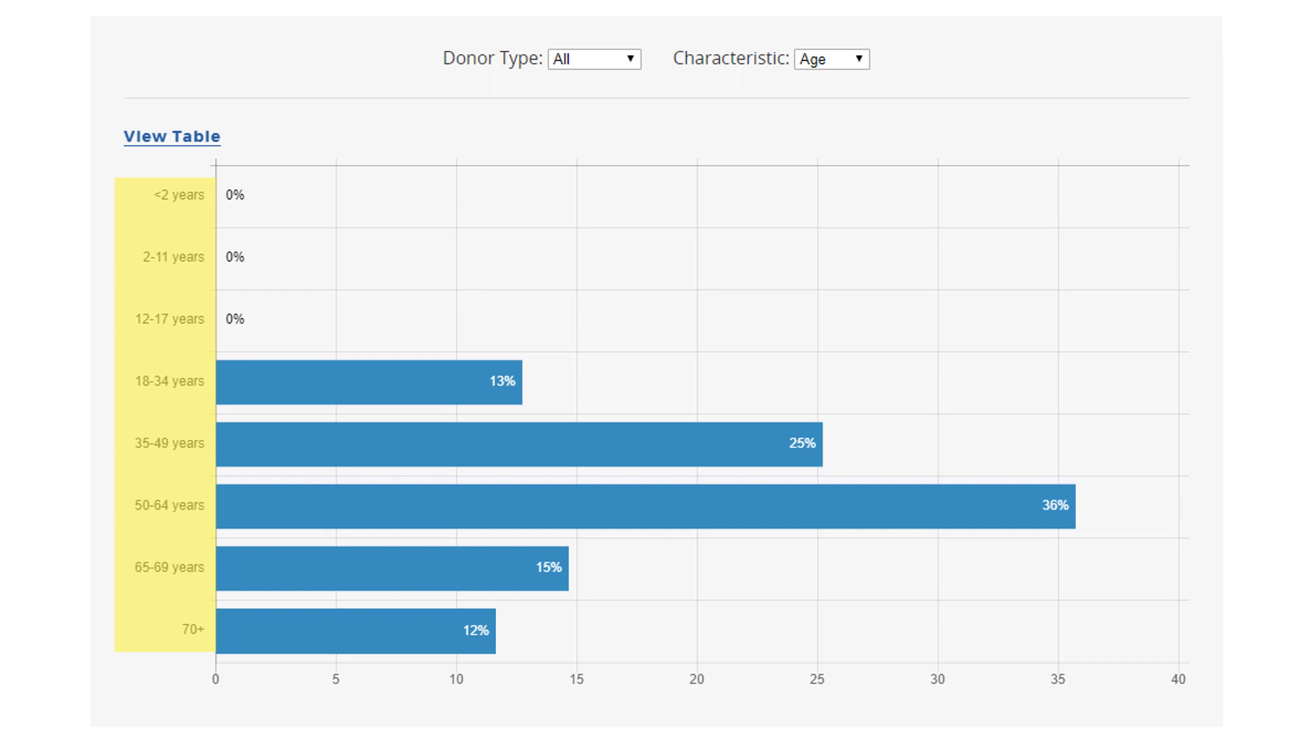
- Highlight the donor age groups on the donor characteristics chart (36% aged 50-64)
left_click(171, 136)
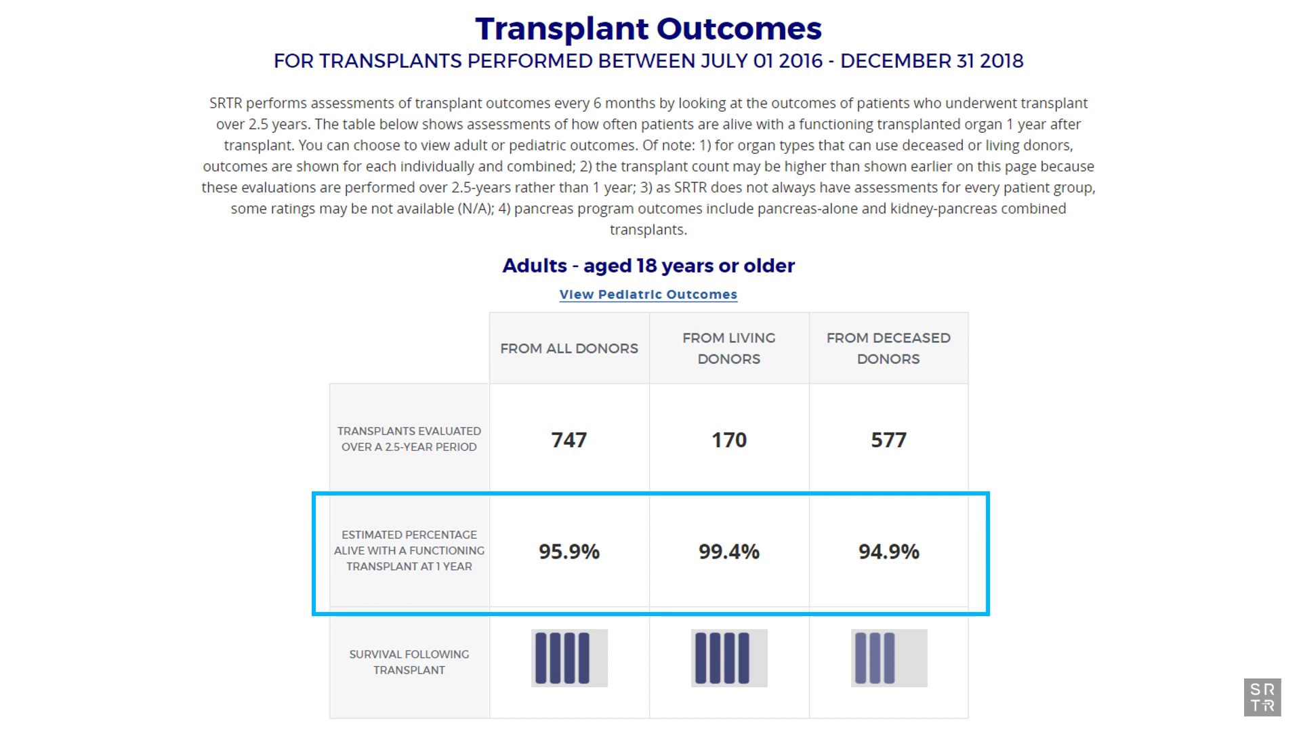
- Mark the 95.9%, 99.4% and 94.9% one-year functioning-transplant estimates
double_click(402, 567)
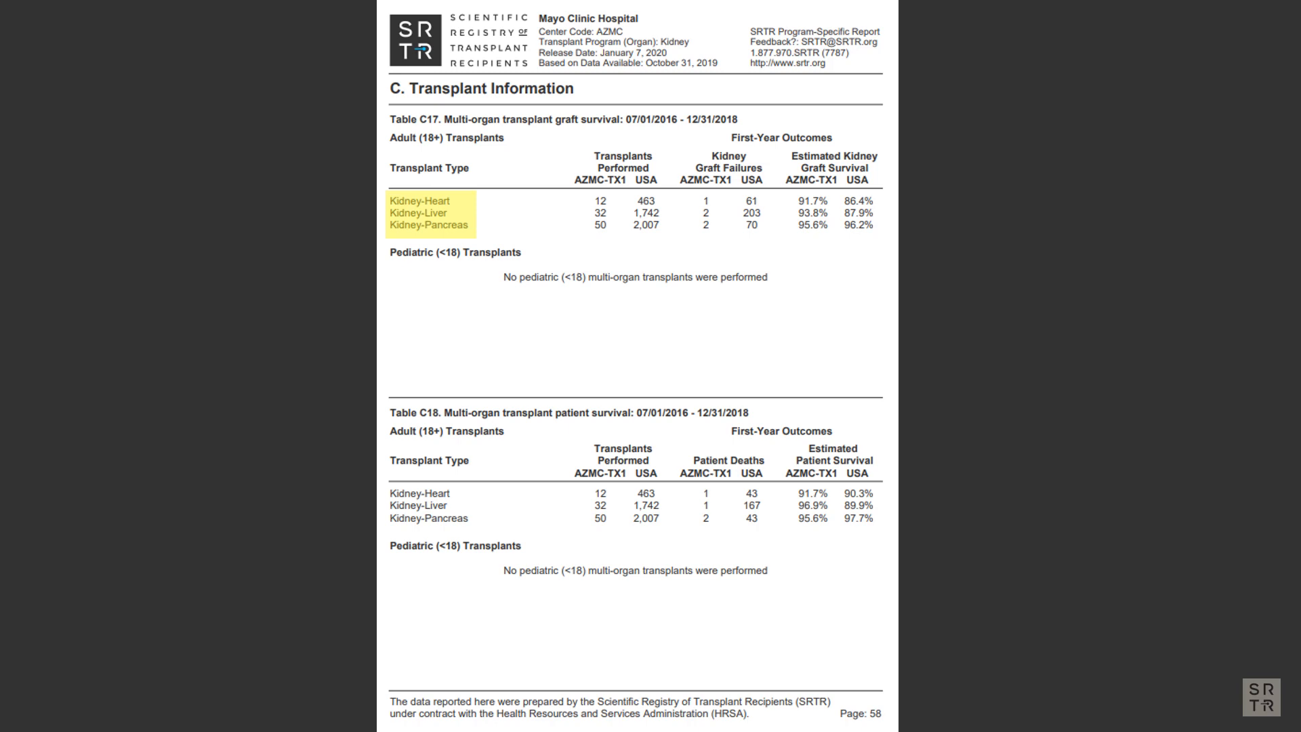
- Scroll from page 58's multi-organ table to page 59, Table D1 living donor follow-up
scroll("down", 3)
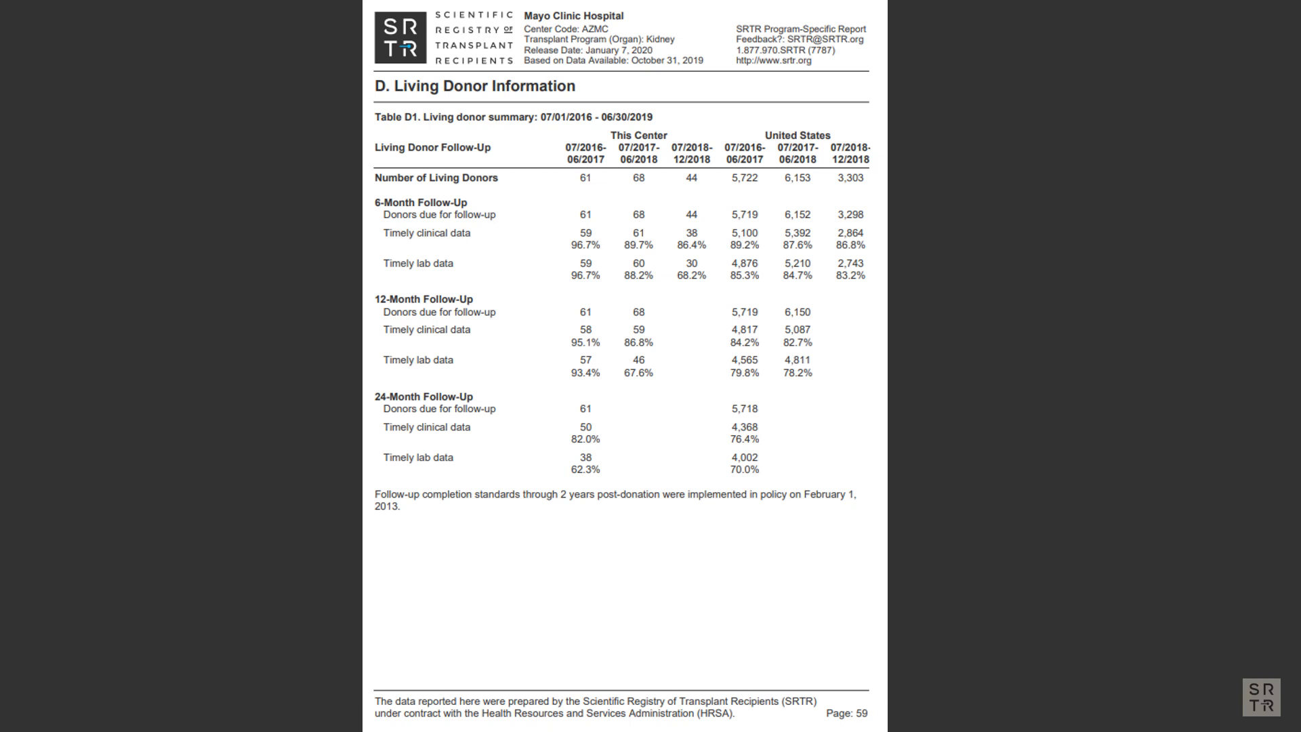